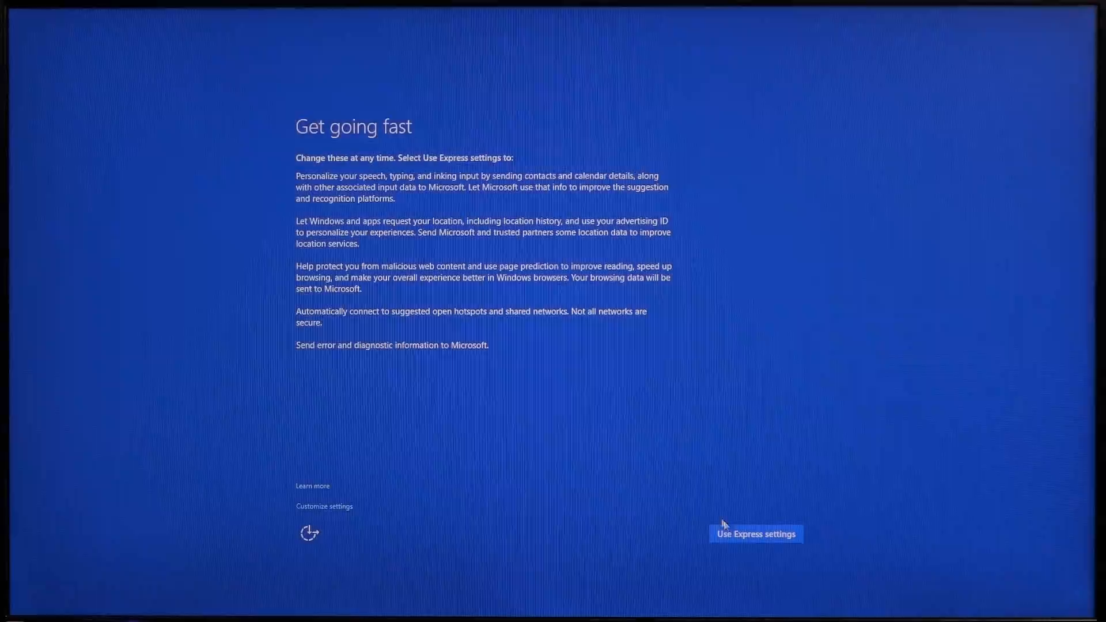
# - Accept Express settings, then download the media creation tool from Microsoft's Windows 10 page
pyautogui.click(756, 534)
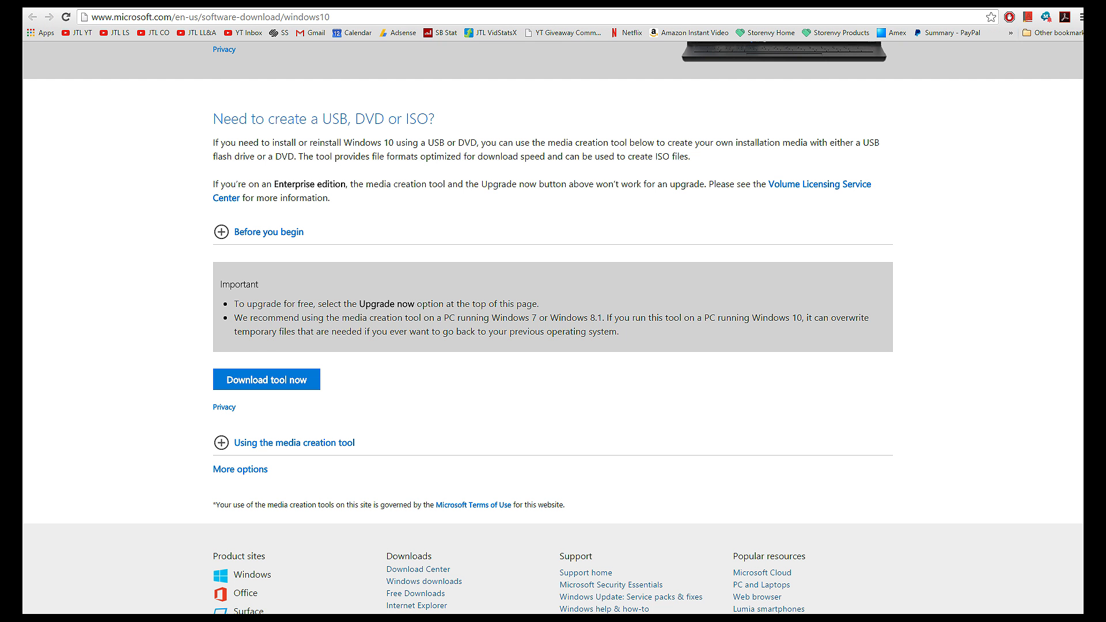
pyautogui.click(266, 380)
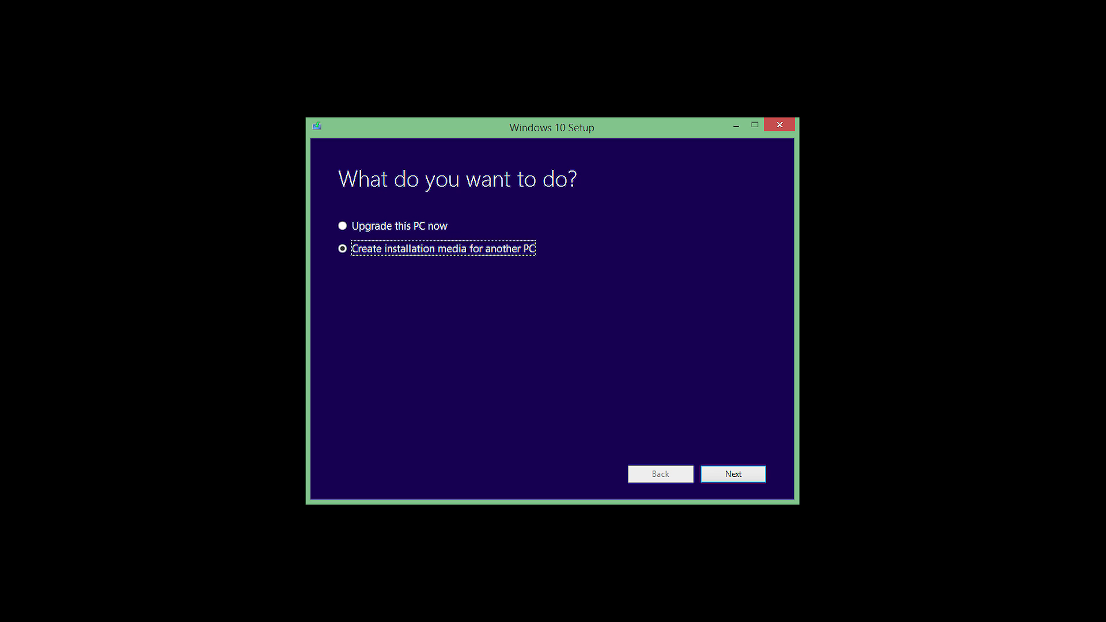
# - Create an English 64-bit Windows 10 Home ISO named 'Windows 10 ISO' on the desktop
pyautogui.click(733, 474)
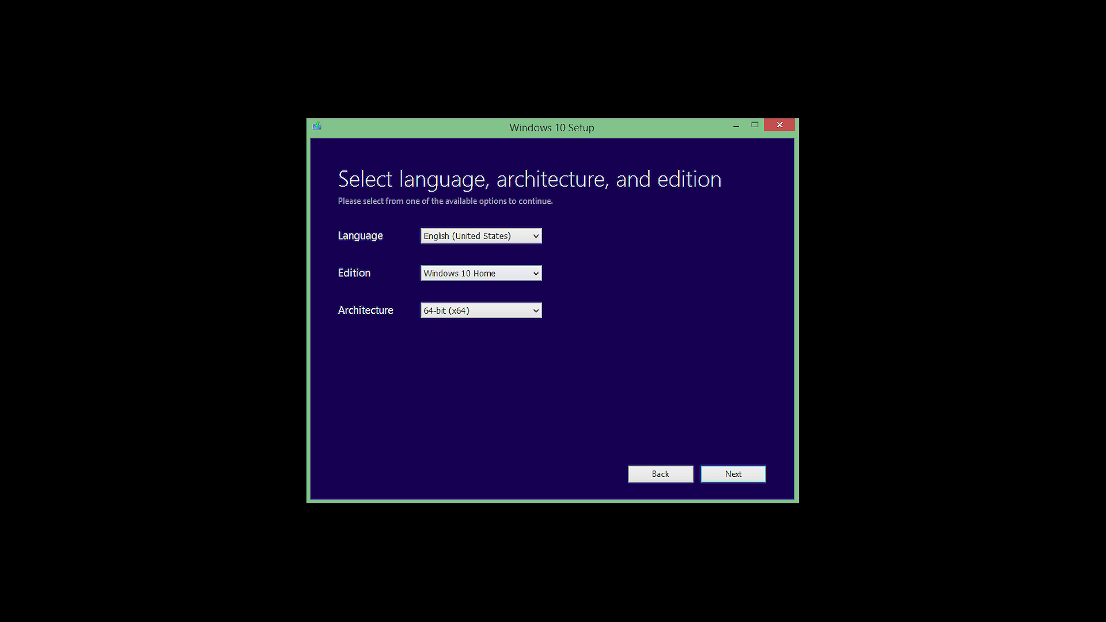
pyautogui.click(733, 474)
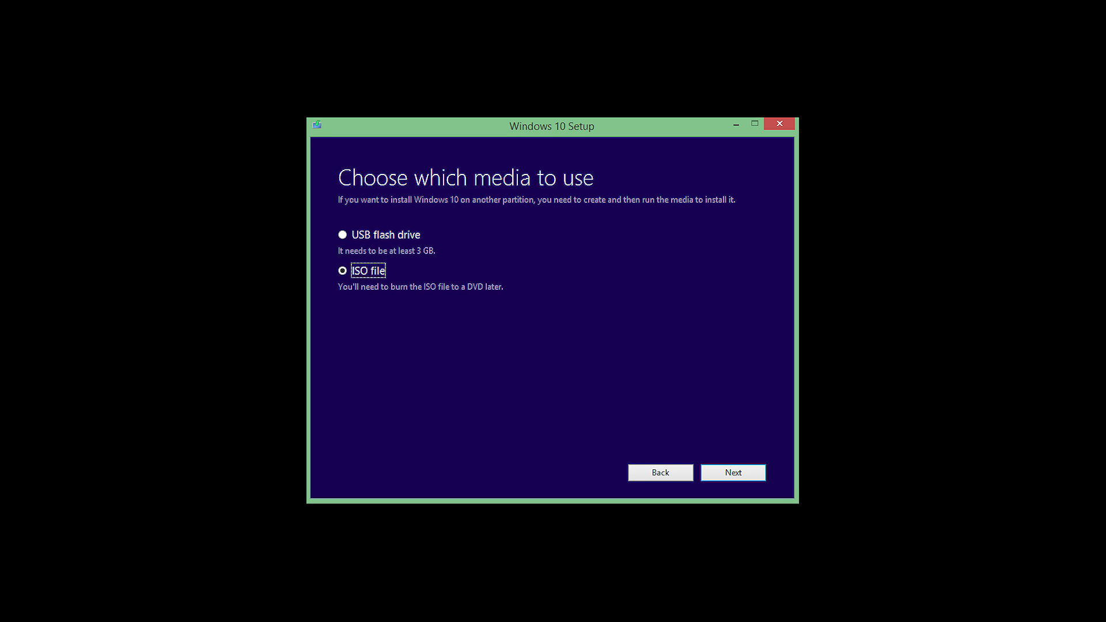
pyautogui.click(733, 473)
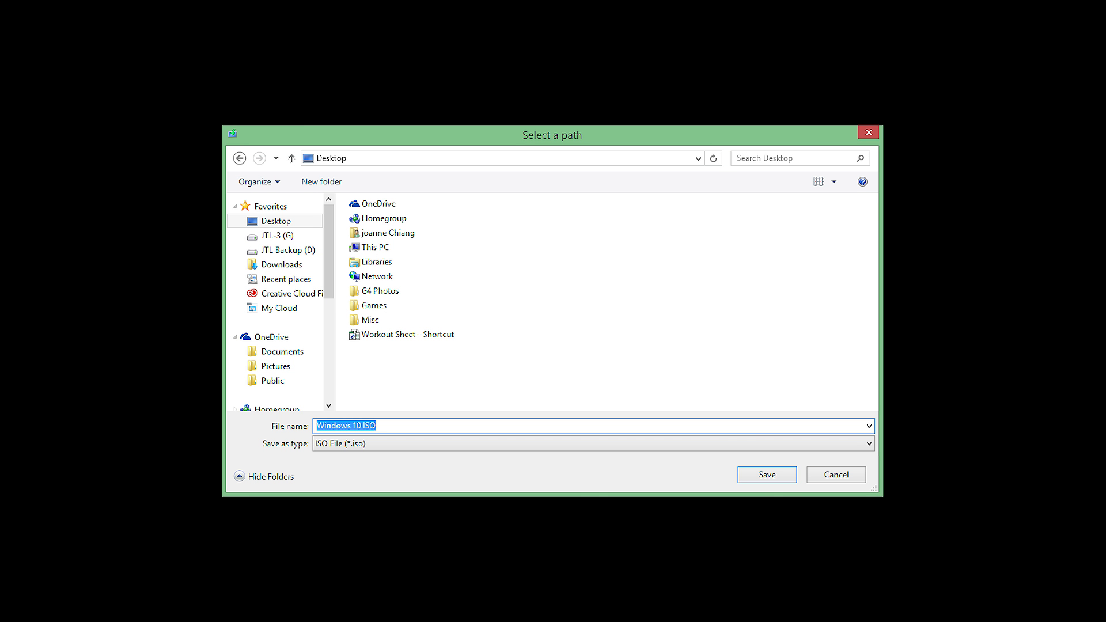
pyautogui.click(766, 475)
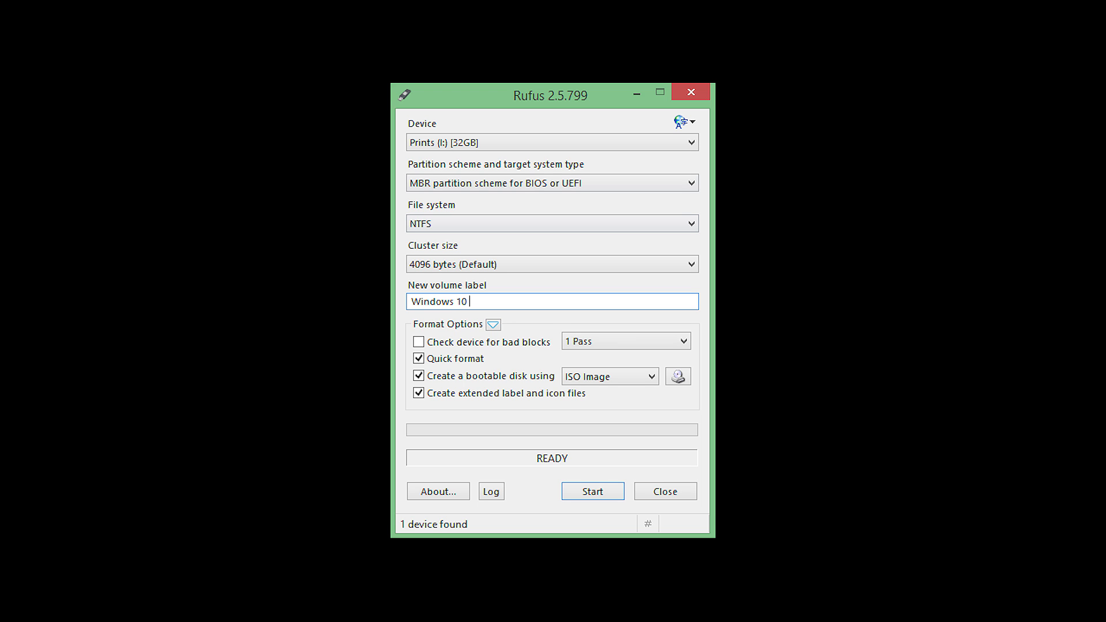
# - Load the 'Windows 10 ISO' from the desktop as the image for the Rufus bootable drive
pyautogui.click(676, 375)
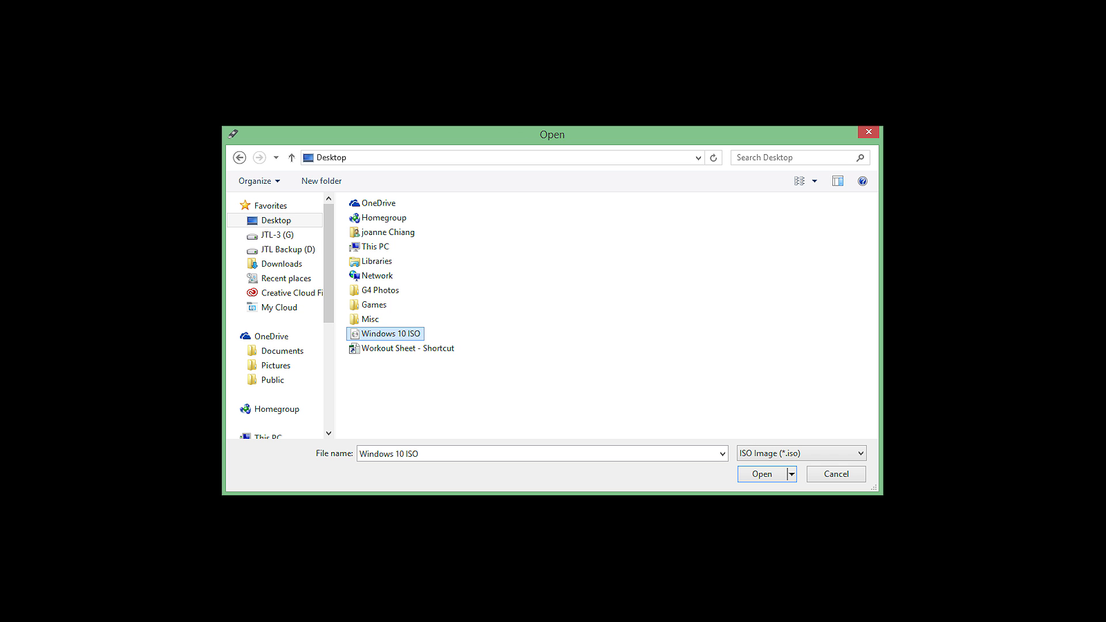
pyautogui.click(762, 473)
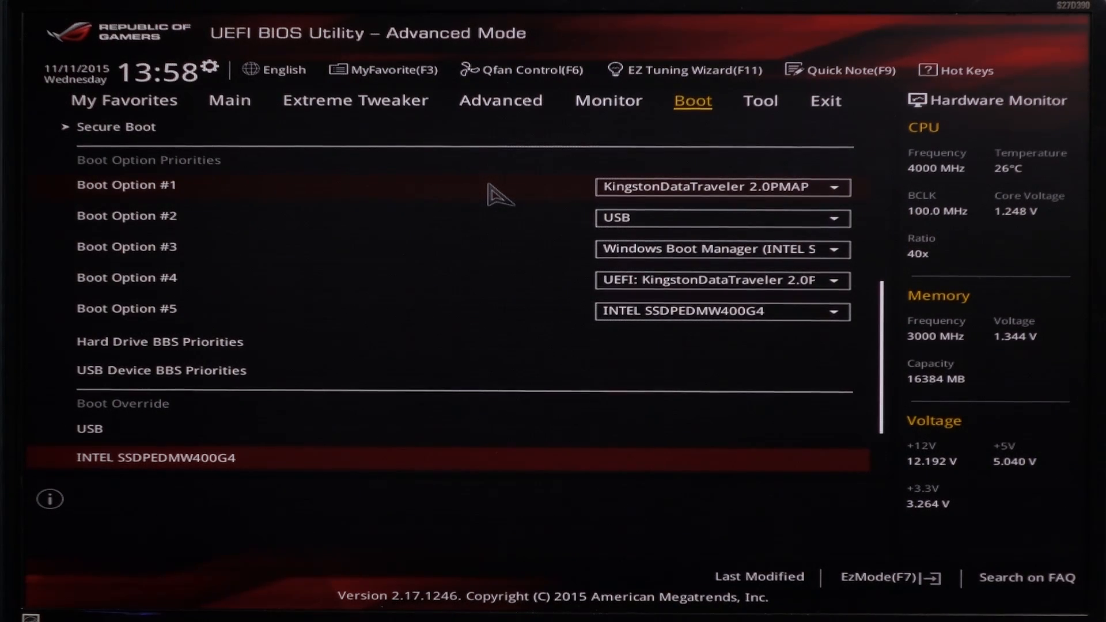
# - Save the BIOS changes with the Kingston USB drive first and reset the PC
pyautogui.click(824, 100)
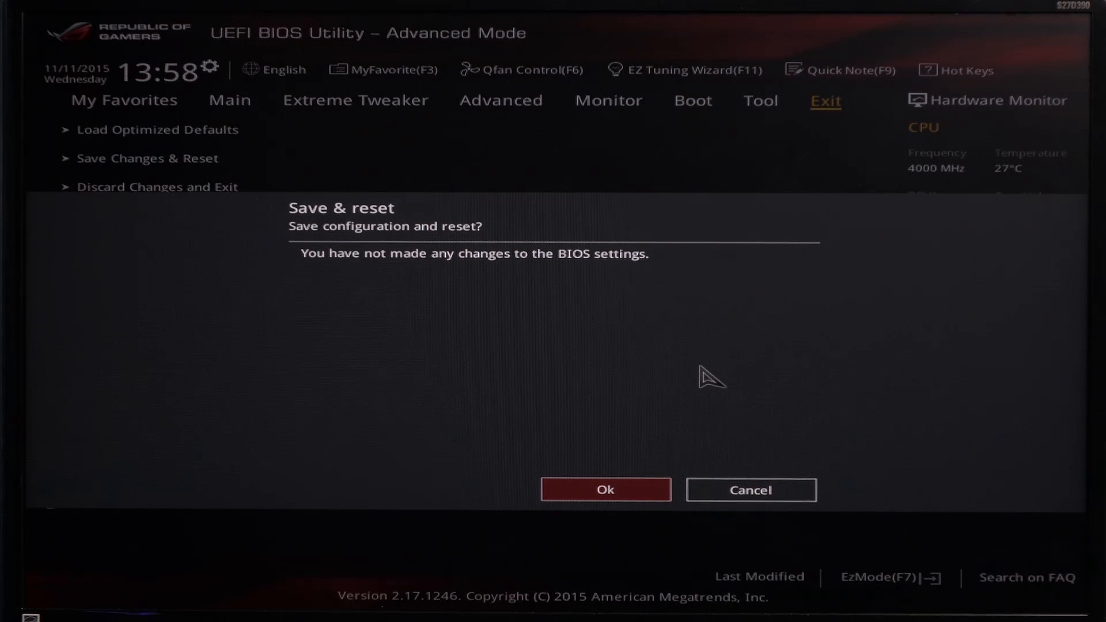
pyautogui.click(605, 490)
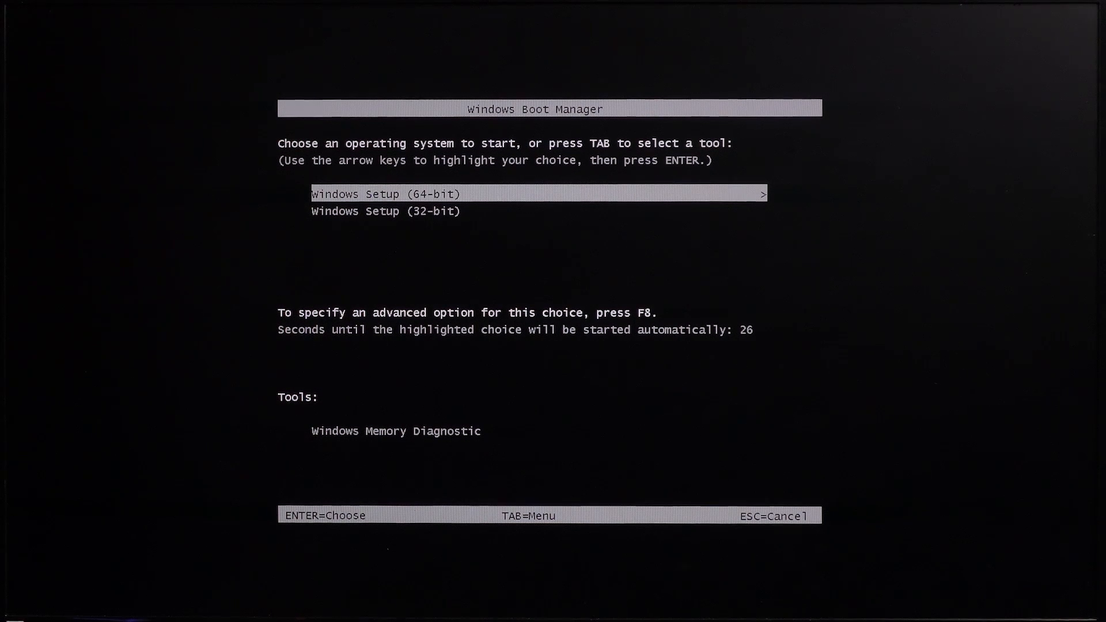
# - Start 64-bit Windows Setup, skip the product key, accept the license, choose Custom install
pyautogui.press('enter')
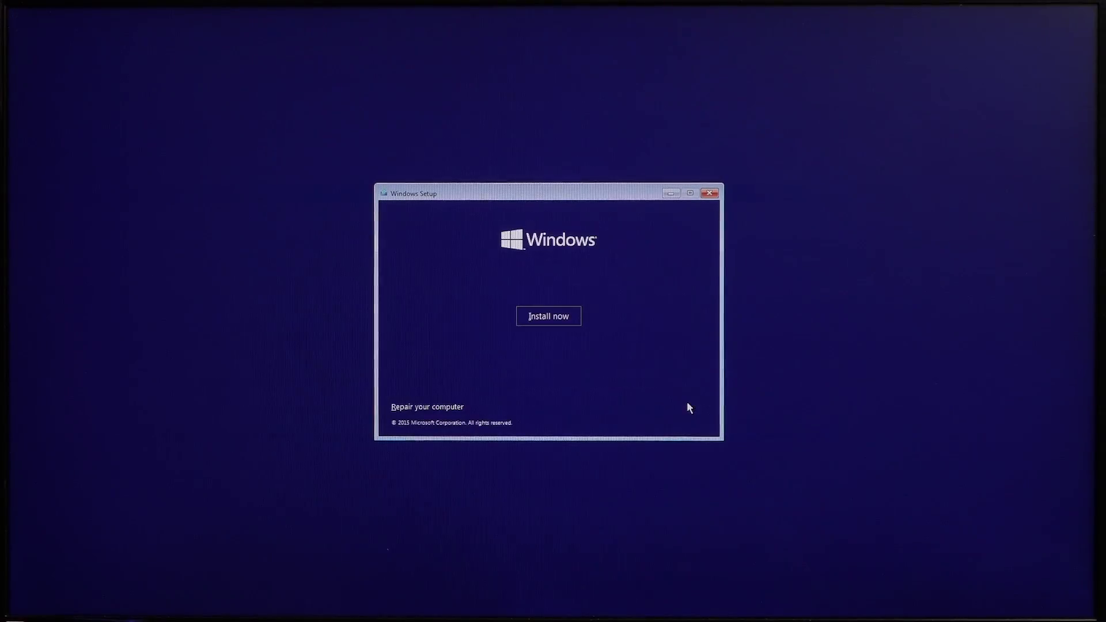
pyautogui.click(549, 316)
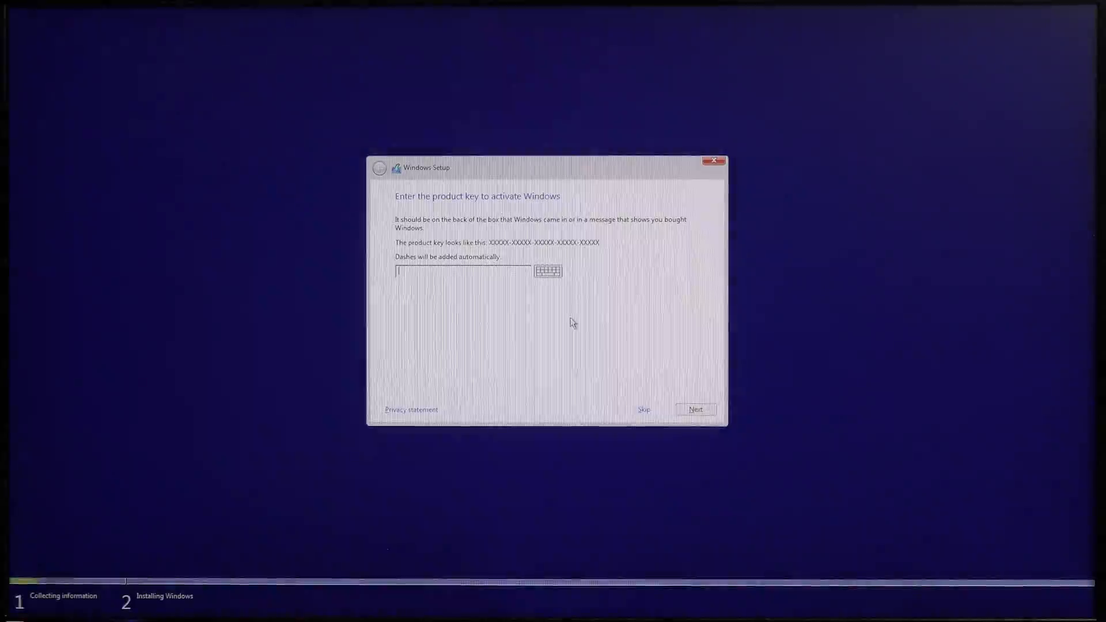
pyautogui.click(644, 410)
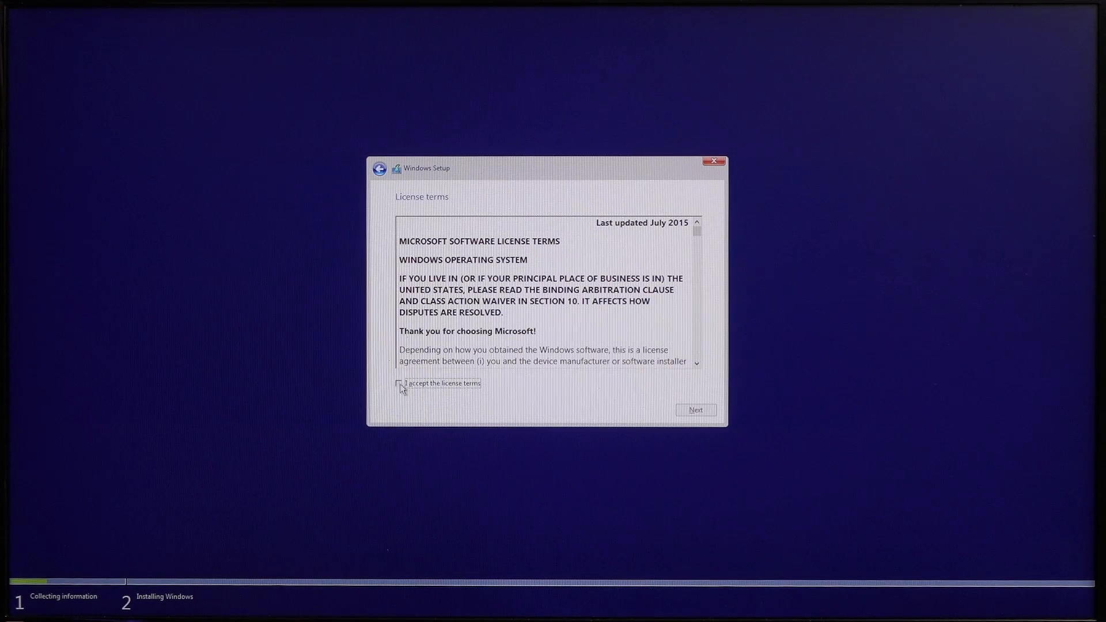
pyautogui.click(696, 410)
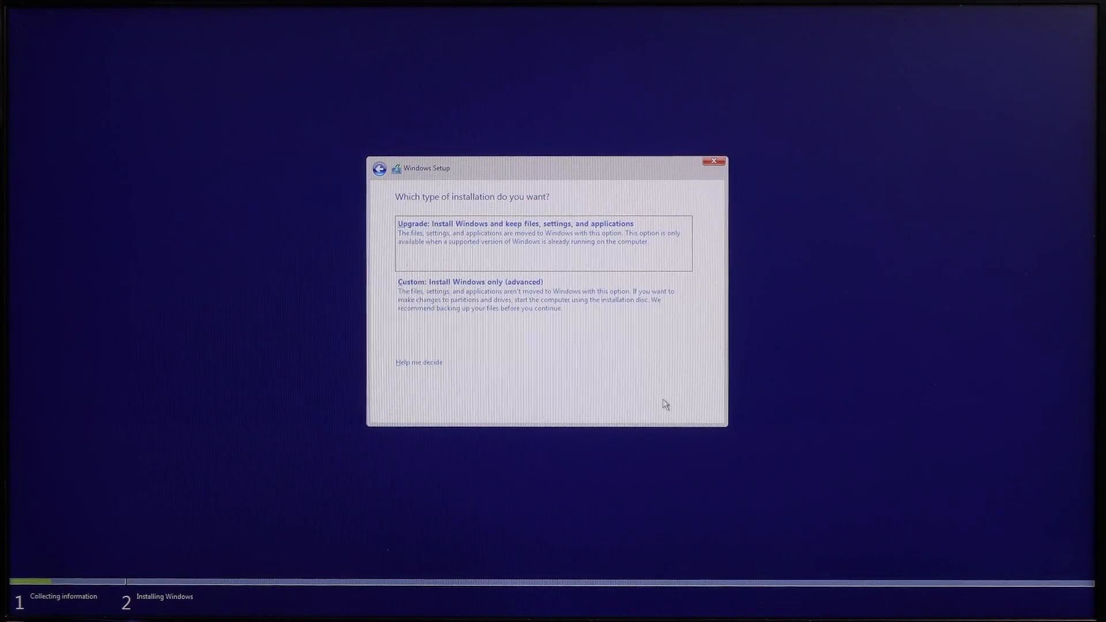
pyautogui.click(515, 318)
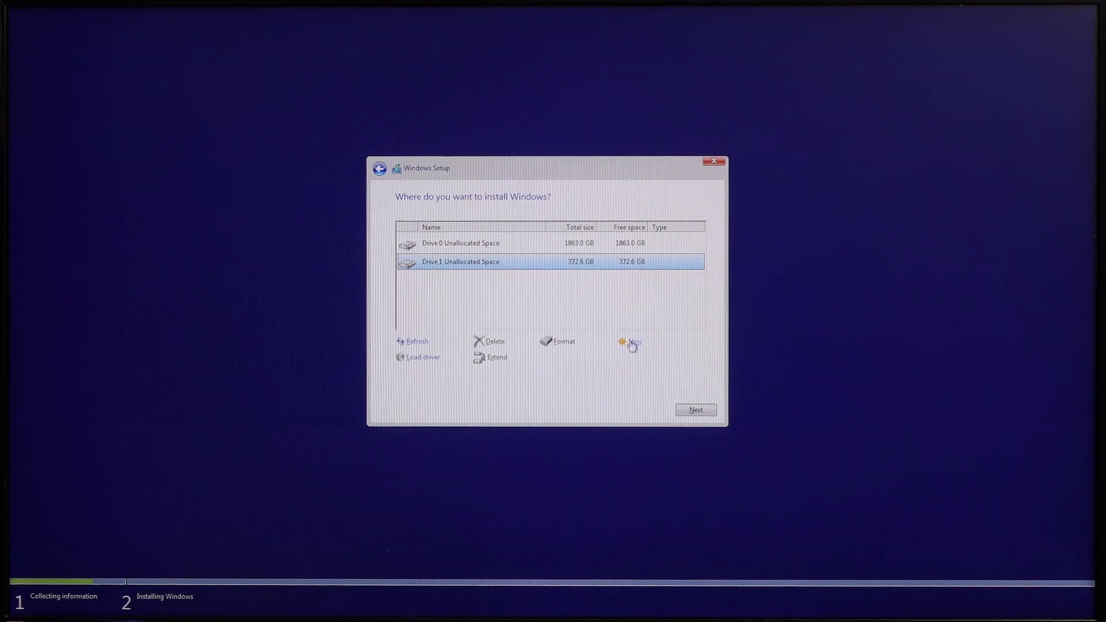
# - Create and format the 372.1 GB primary partition on Drive 1 and install Windows on Partition 2
pyautogui.click(634, 341)
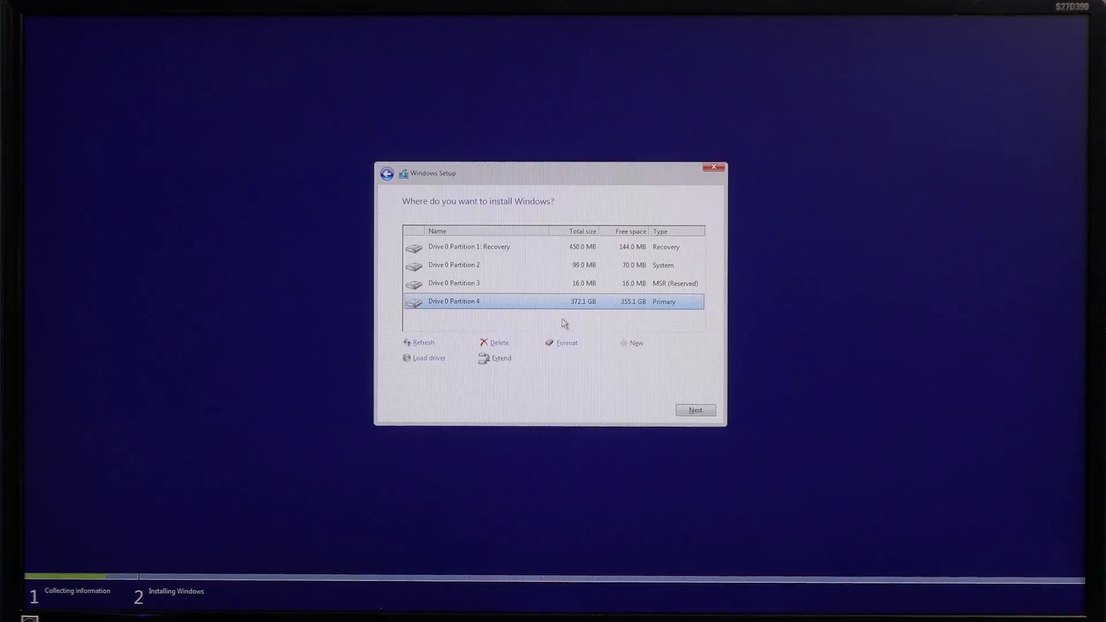
pyautogui.click(567, 344)
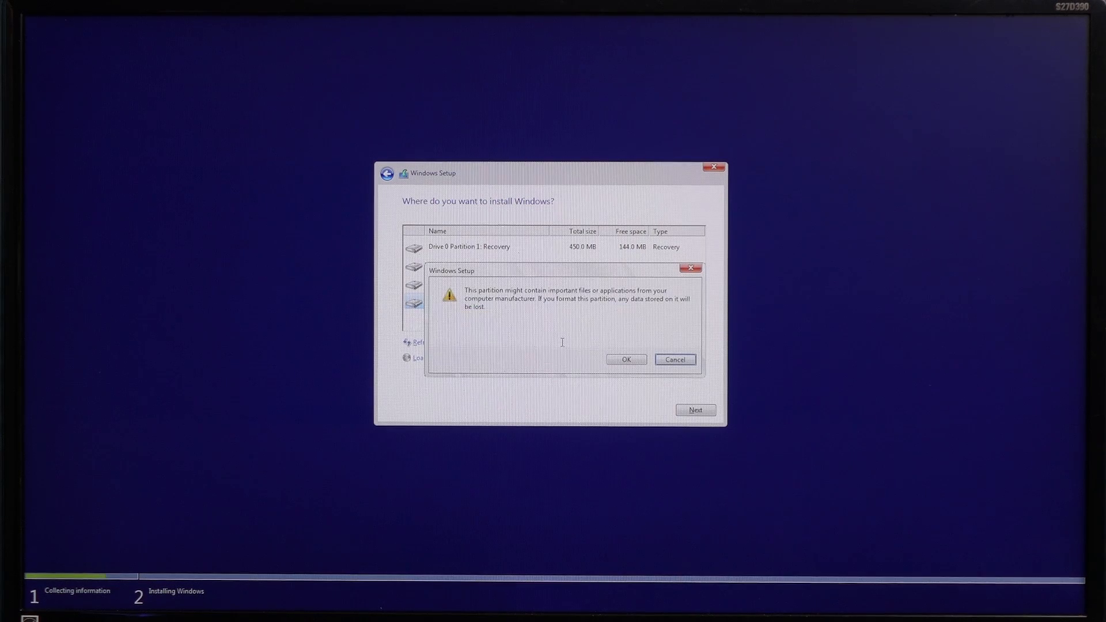
pyautogui.click(625, 360)
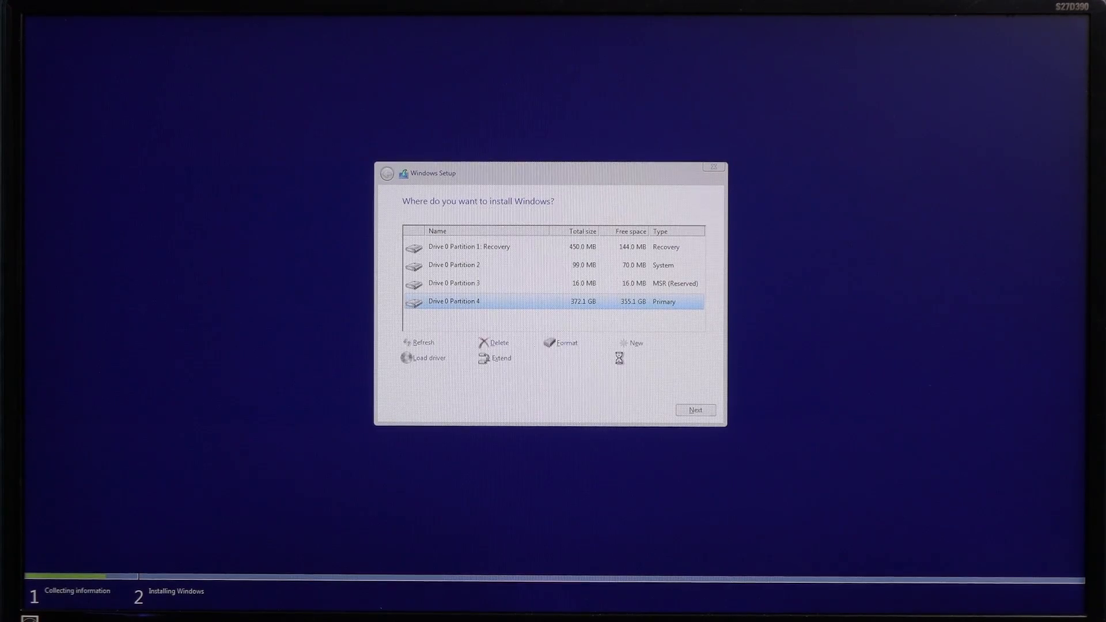
pyautogui.click(499, 342)
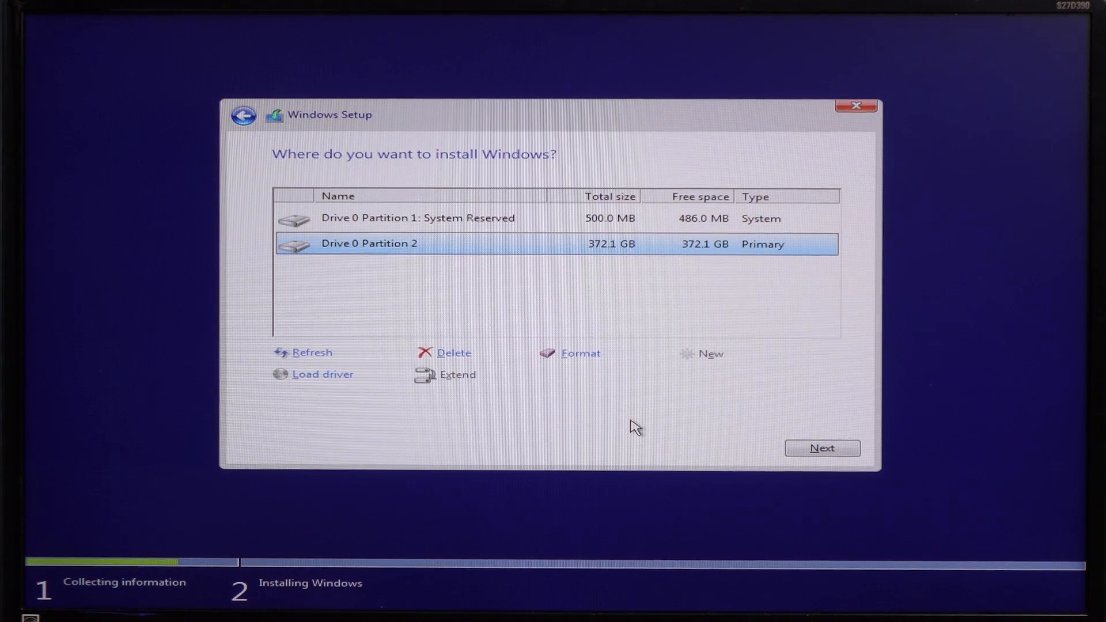
pyautogui.moveTo(783, 444)
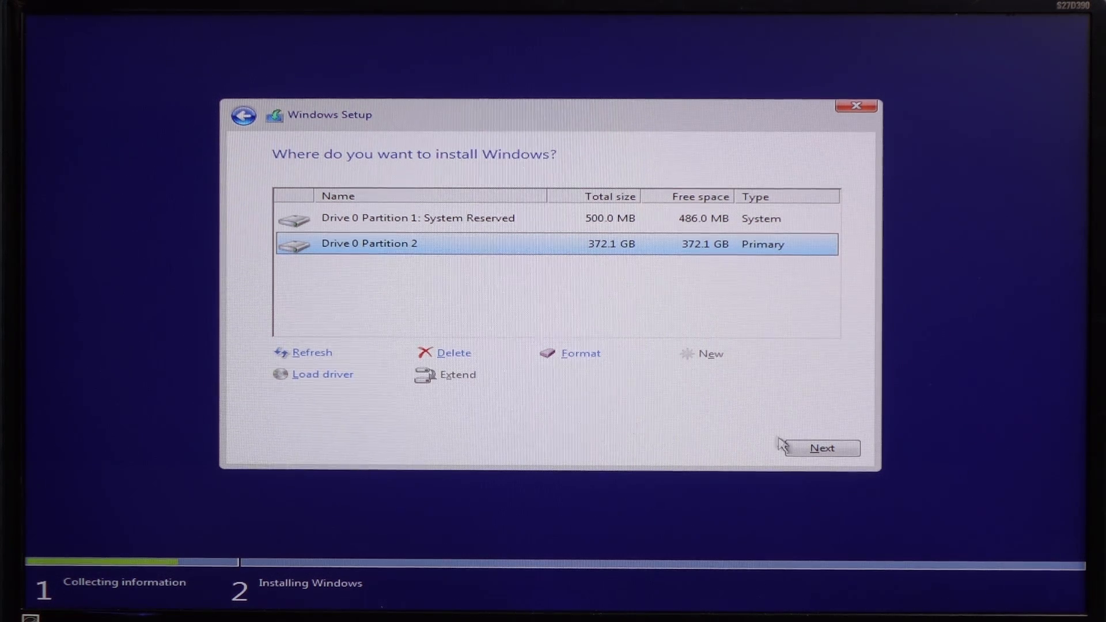
pyautogui.click(822, 448)
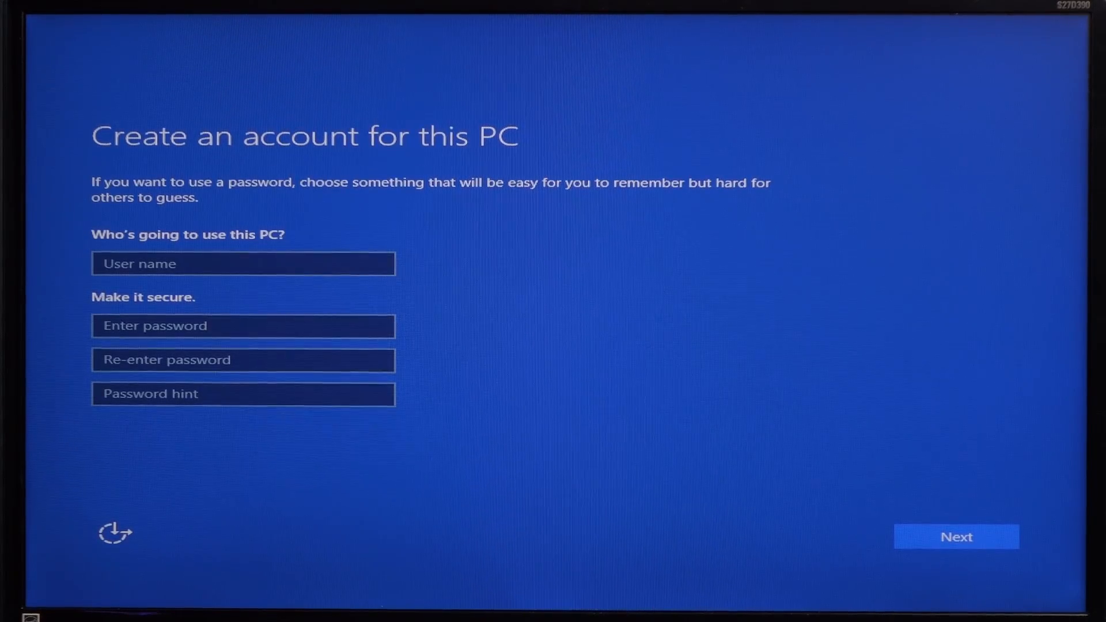
# - Create the local account 'JTL' with password hint 'PC 2' and continue setup
pyautogui.write('JTL')
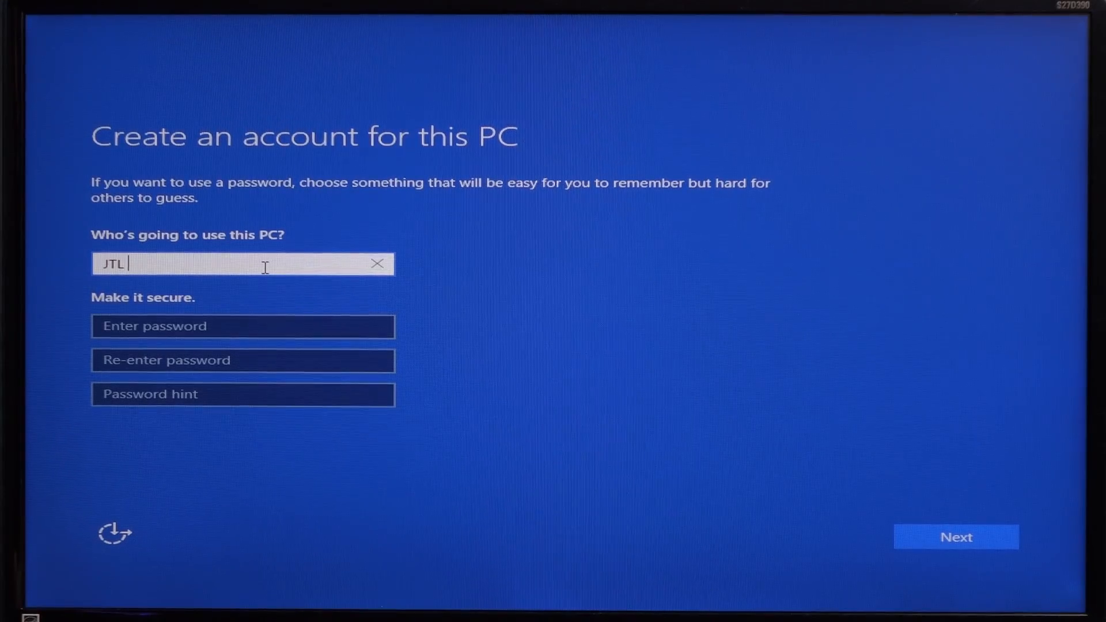
pyautogui.write('PC 2')
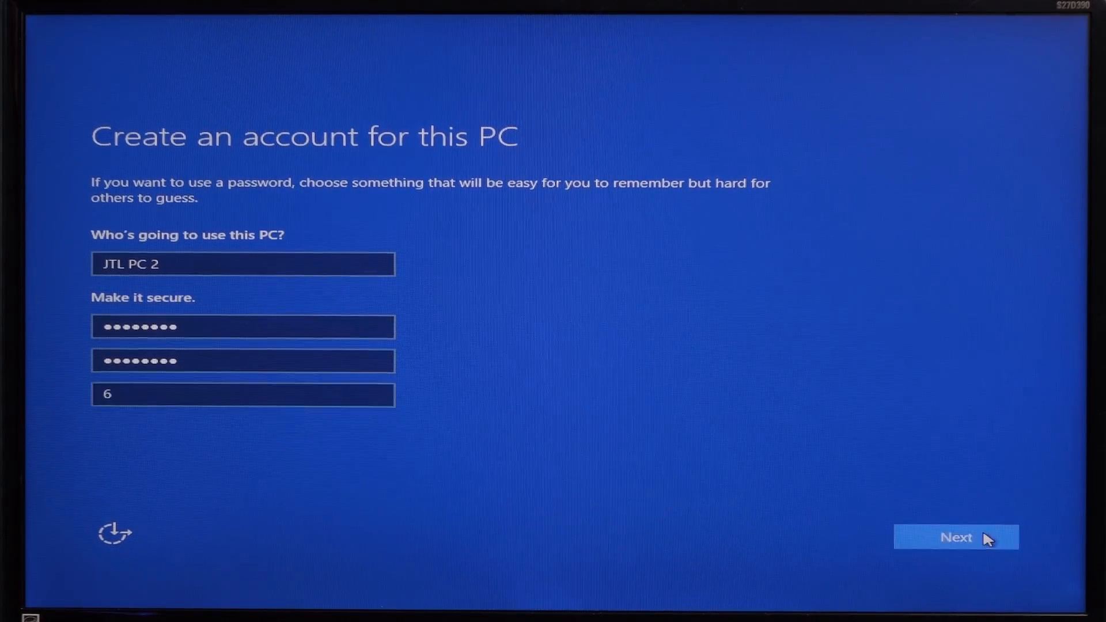
pyautogui.click(956, 537)
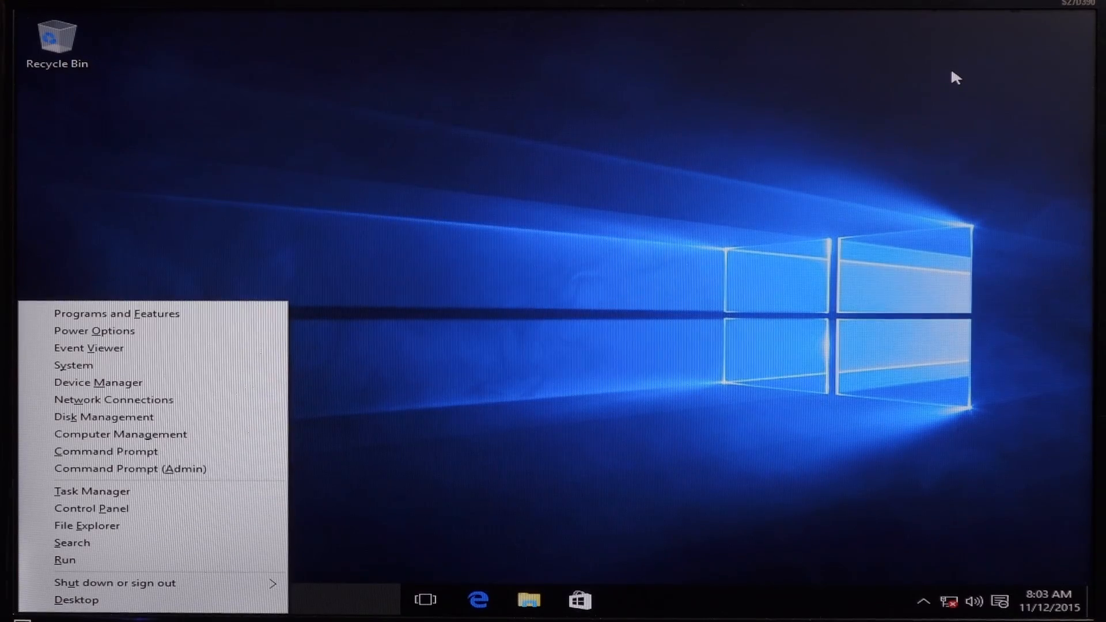
pyautogui.moveTo(99, 382)
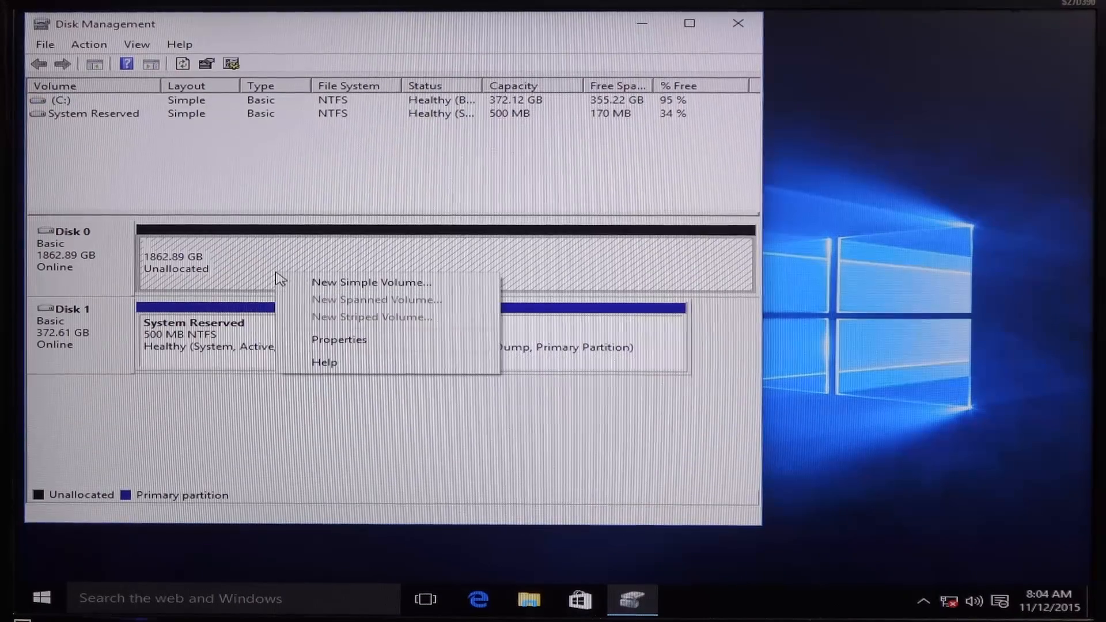
# - Start a new simple volume on the unallocated disk, full 1907600 MB size, drive letter D
pyautogui.click(370, 282)
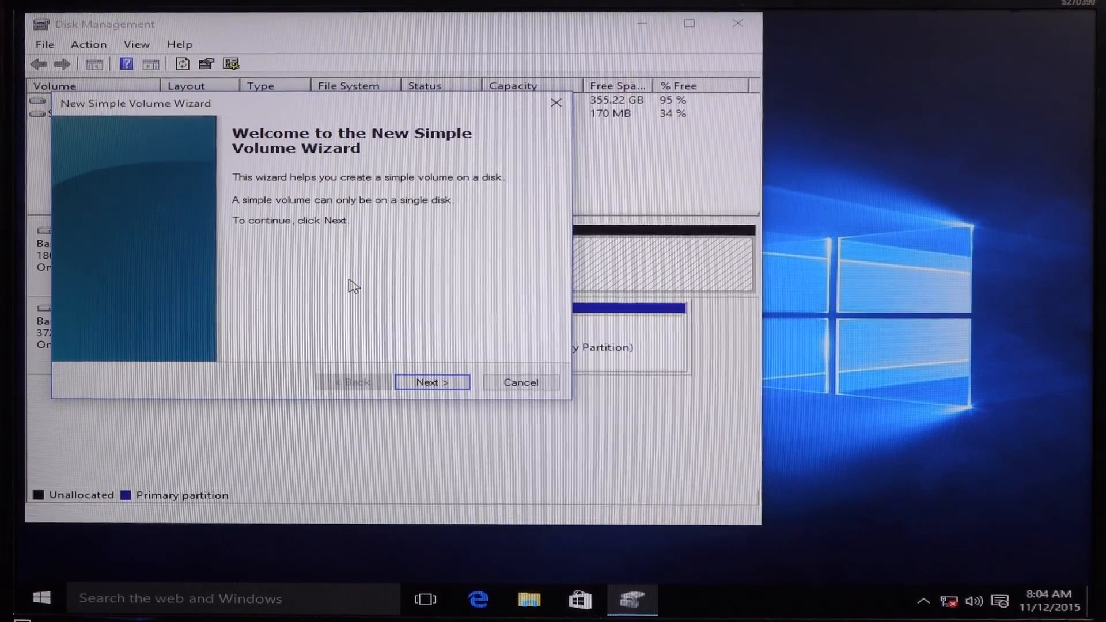
pyautogui.click(431, 381)
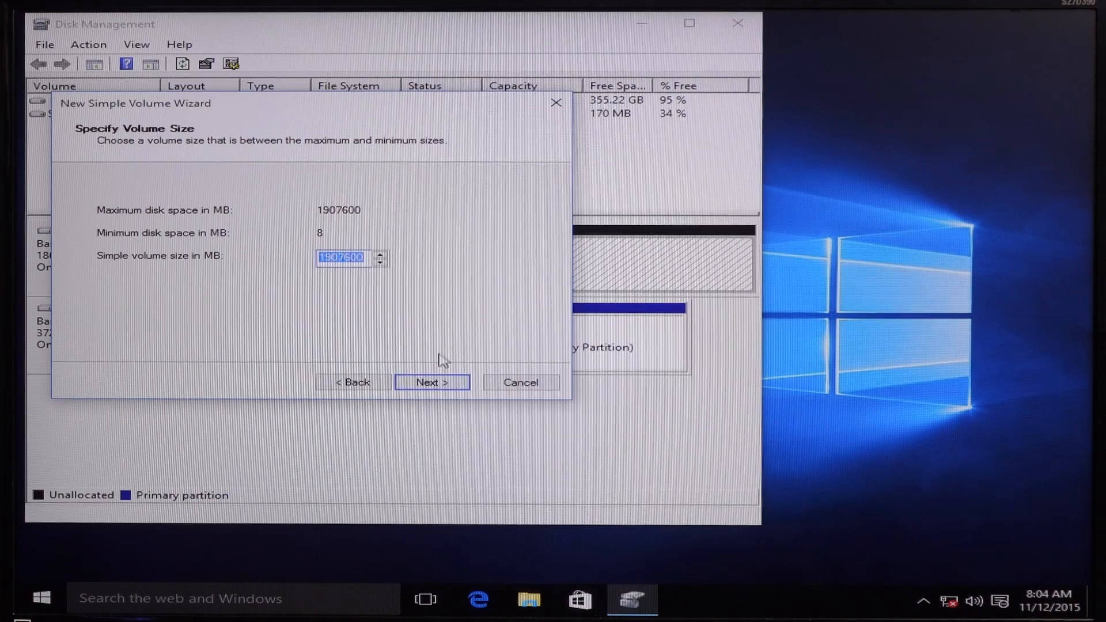
pyautogui.click(432, 381)
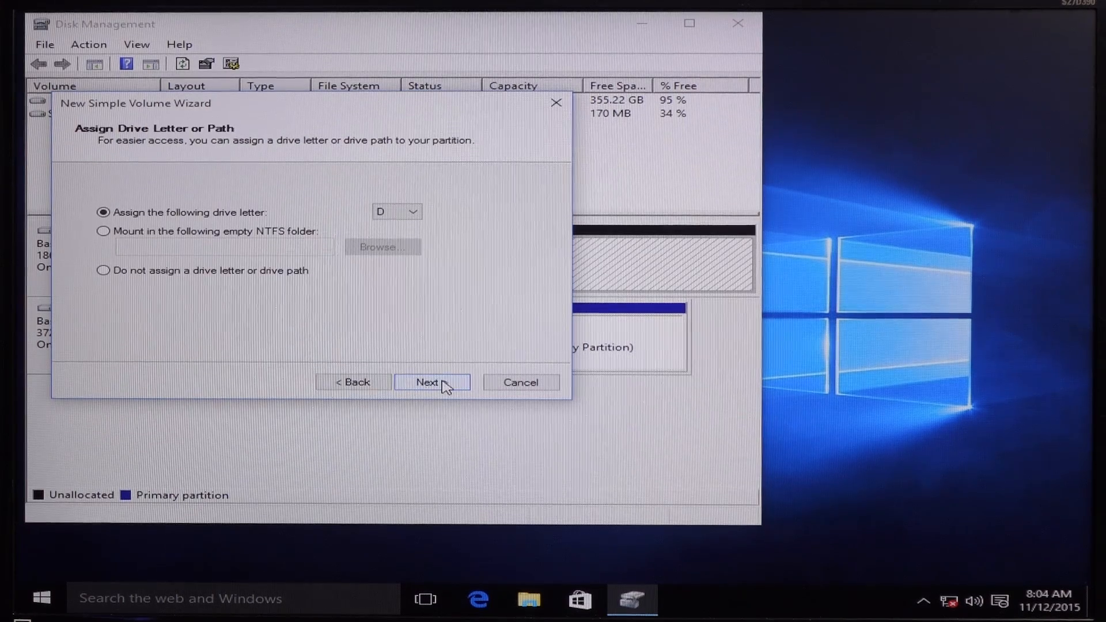
pyautogui.click(431, 381)
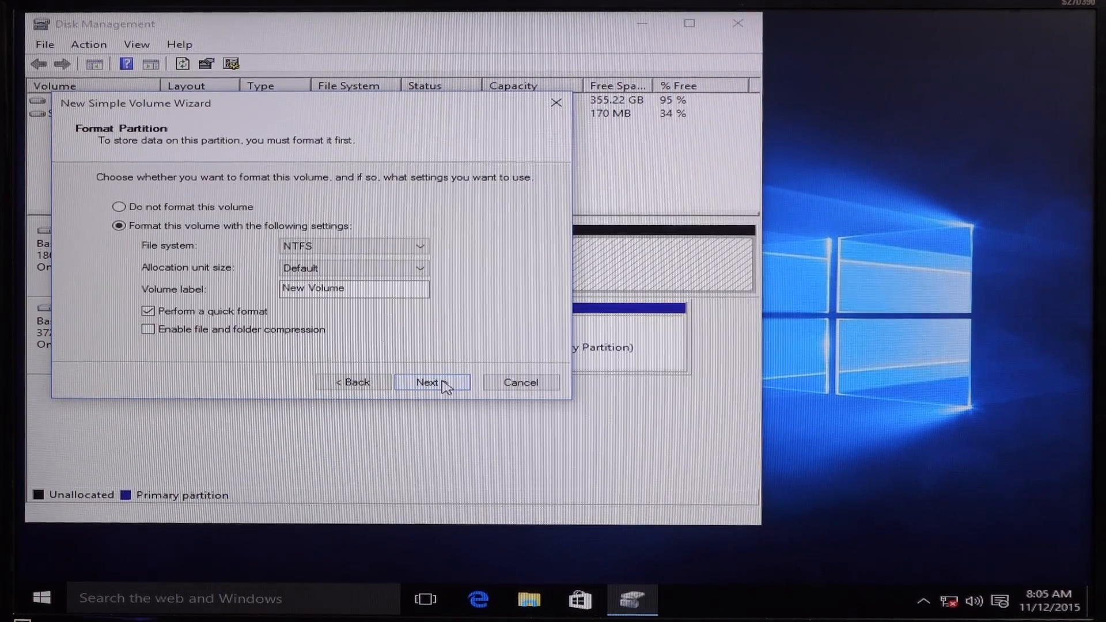
# - Label the volume 'JTL Backup' and format it as NTFS
pyautogui.click(352, 269)
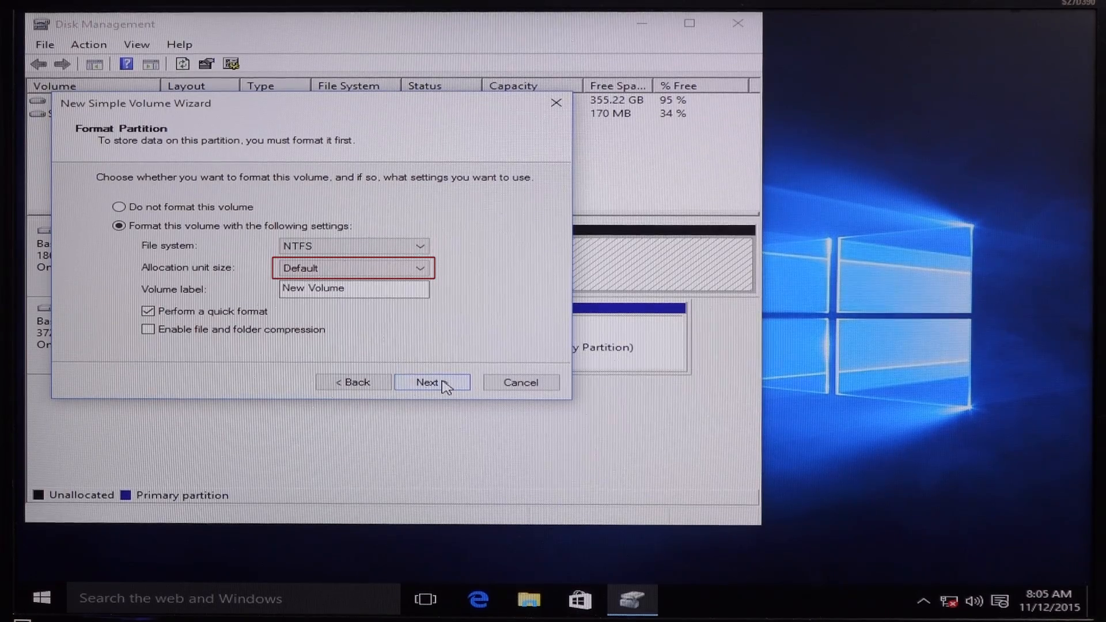
pyautogui.write('JTL Bac')
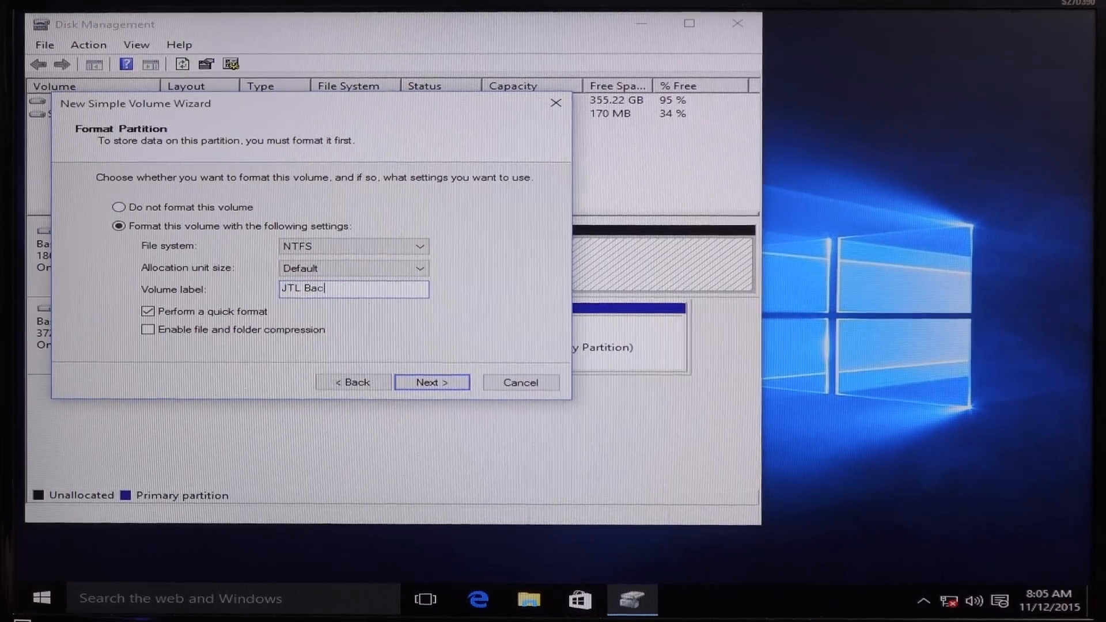
pyautogui.write('kup')
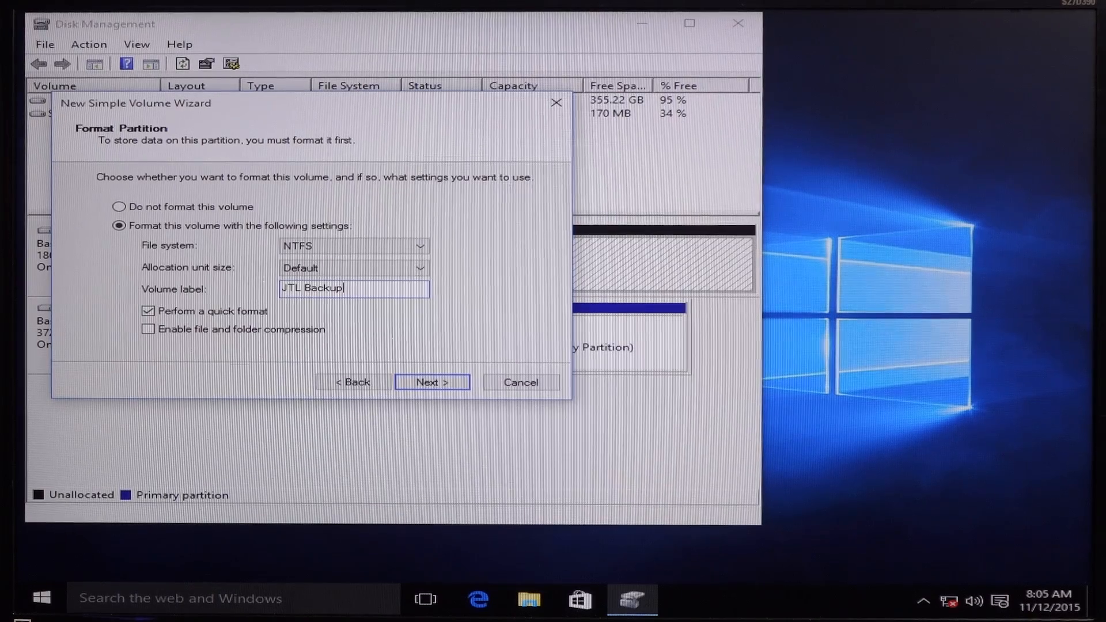
pyautogui.click(431, 382)
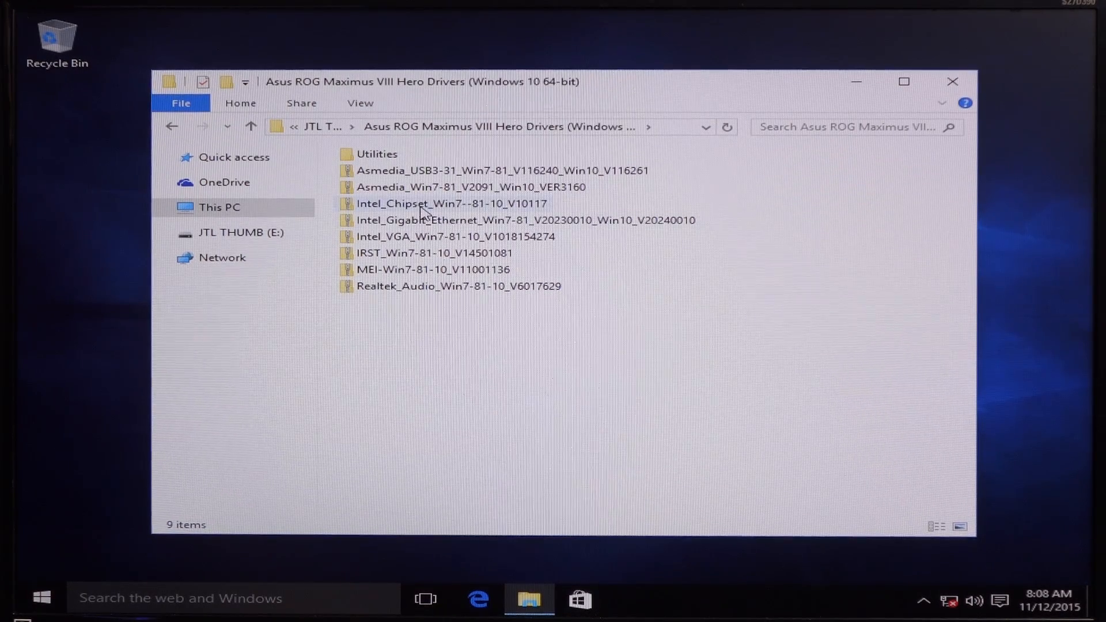
# - Run SetupChipset from the Intel_Chipset folder and start installing the Intel chipset software
pyautogui.doubleClick(451, 202)
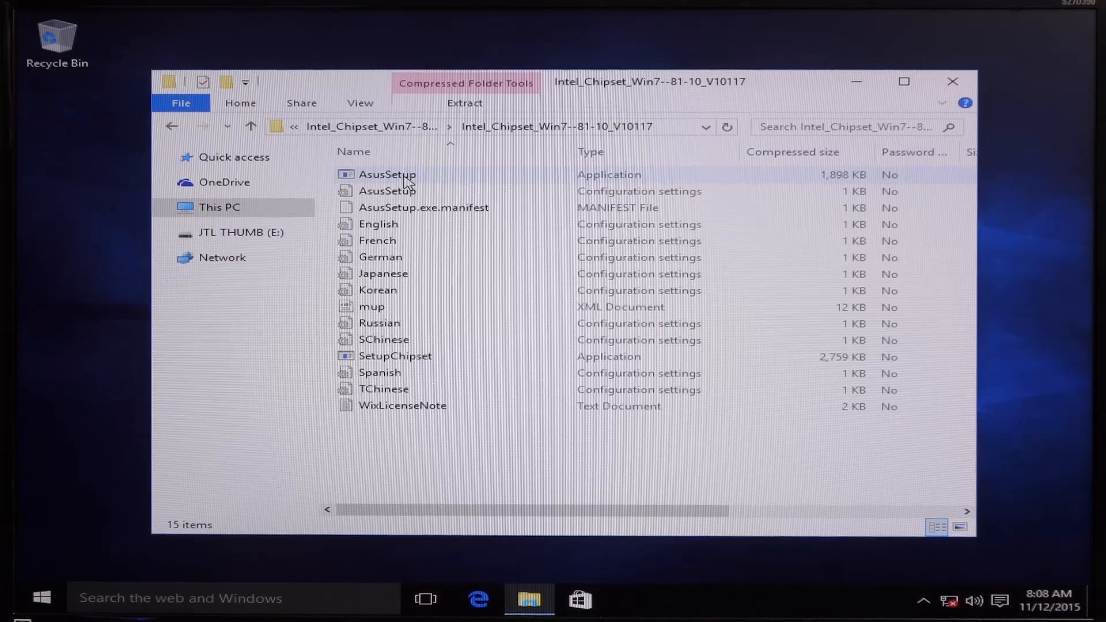
pyautogui.doubleClick(387, 174)
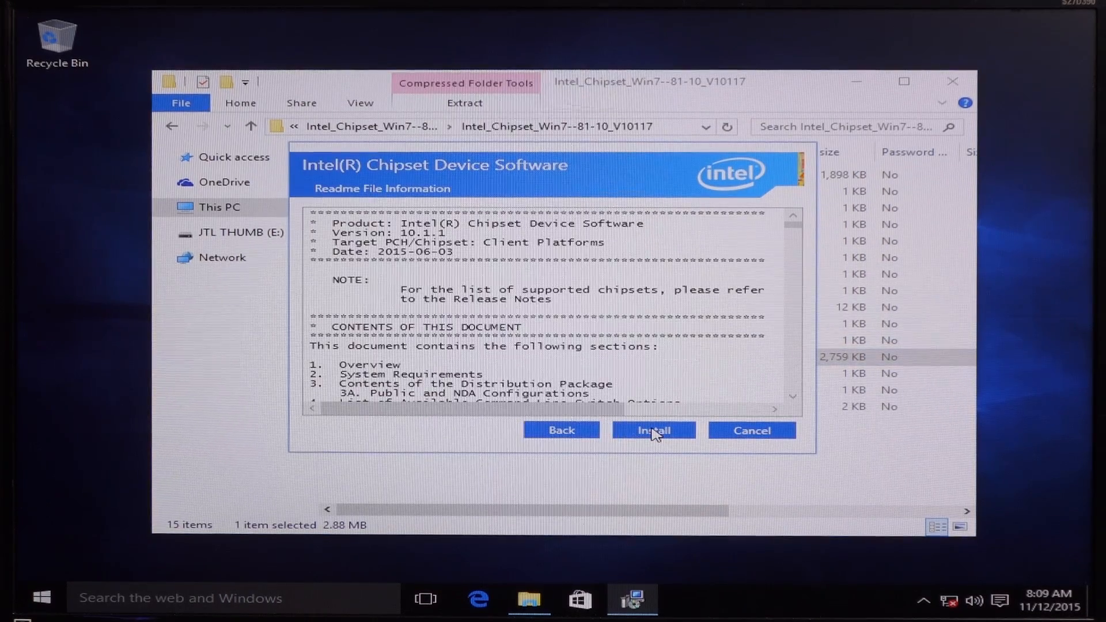
pyautogui.click(652, 430)
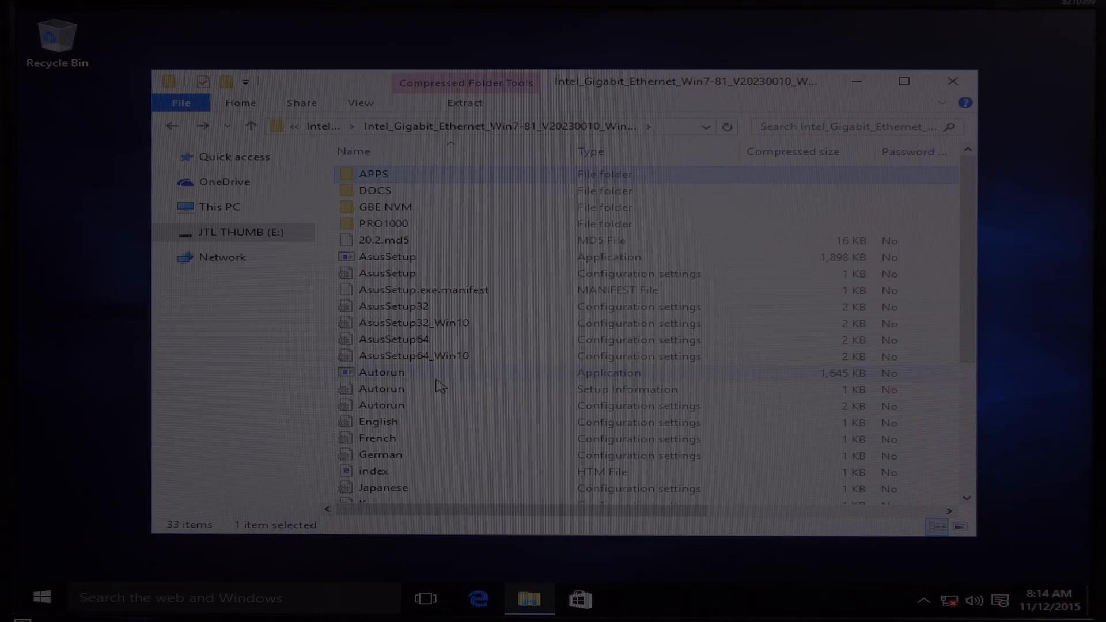
# - Run the Intel Gigabit Ethernet Autorun without extracting and allow it to make changes
pyautogui.doubleClick(382, 373)
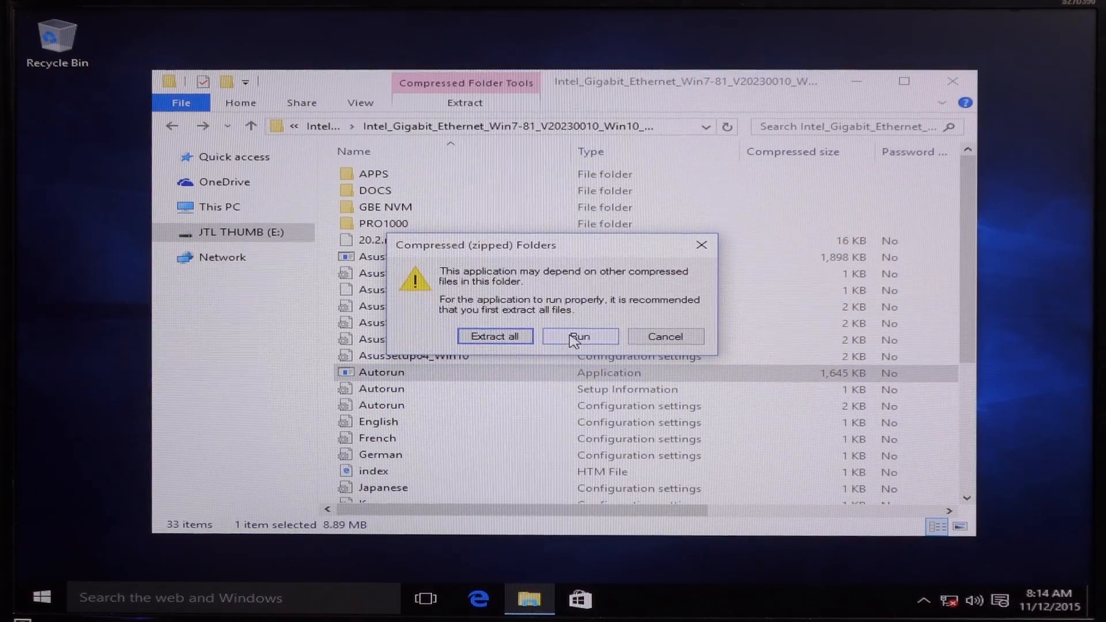
pyautogui.click(579, 337)
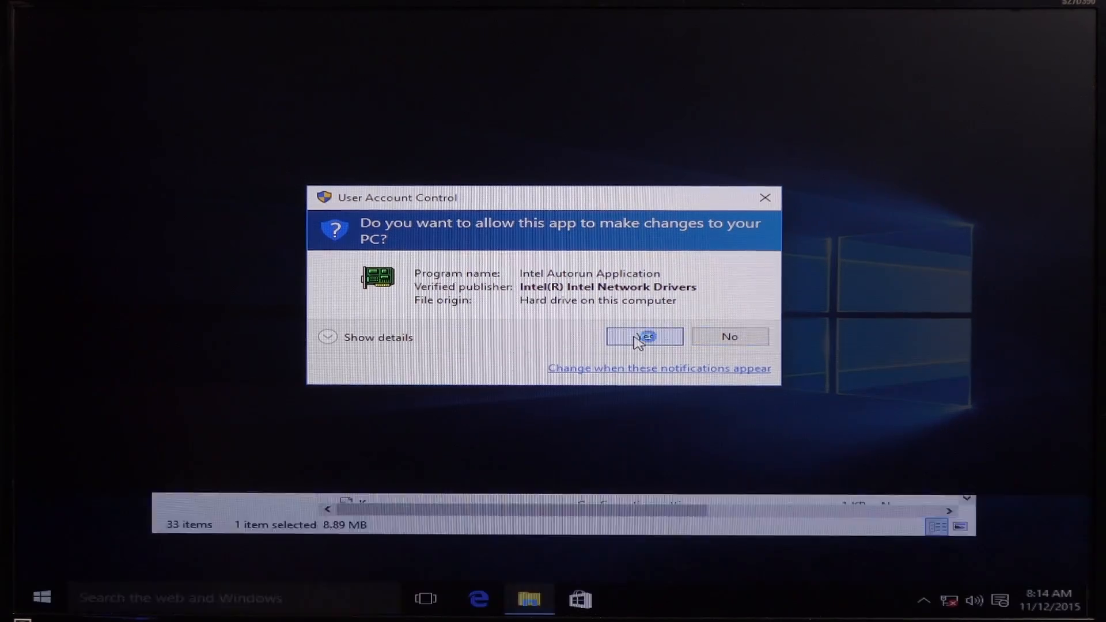
pyautogui.click(643, 337)
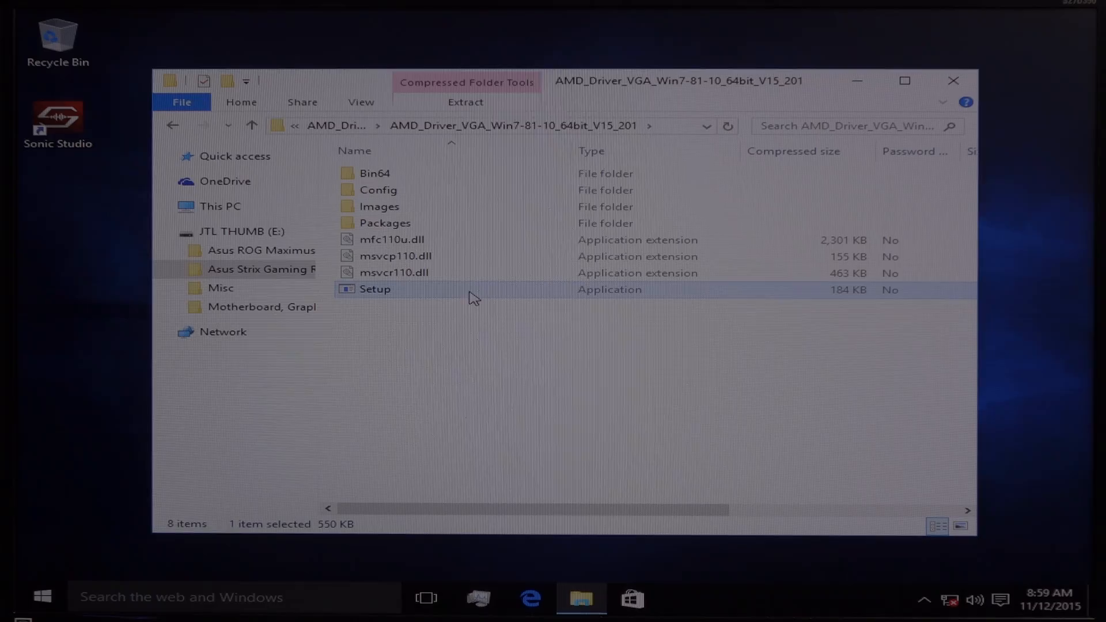
# - Launch the AMD graphics driver Setup from the AMD_Driver_VGA folder on the thumb drive
pyautogui.doubleClick(374, 289)
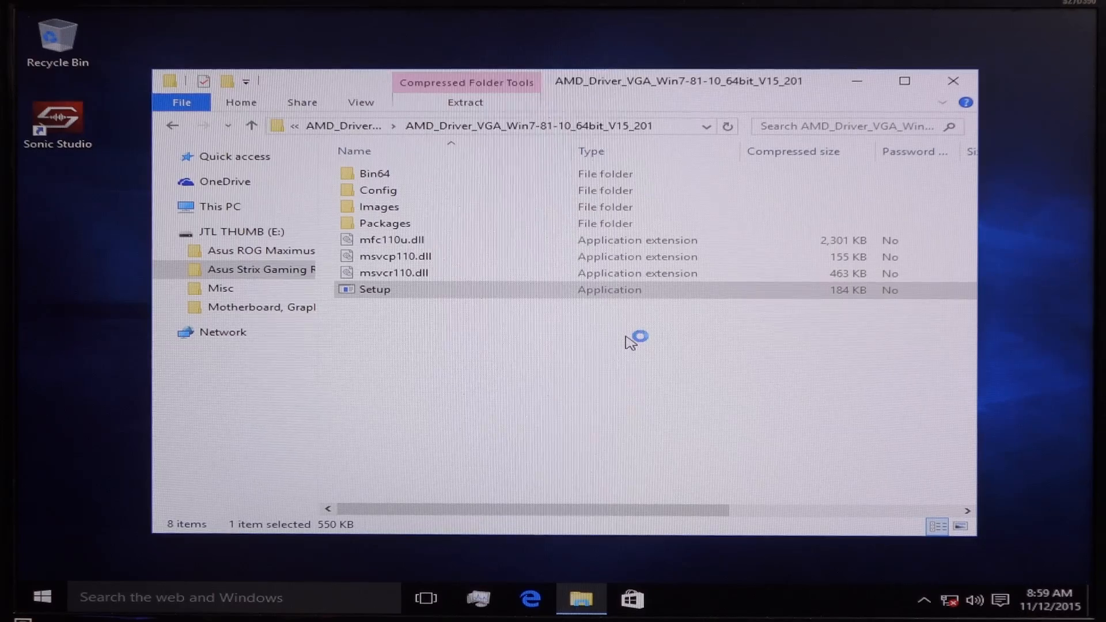
pyautogui.doubleClick(375, 289)
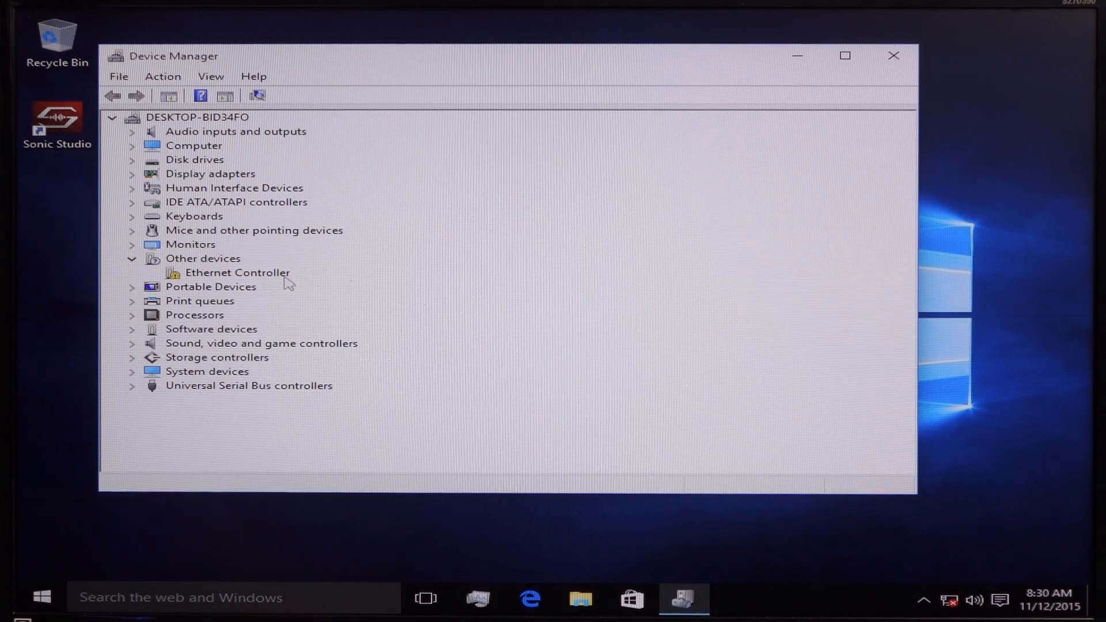
# - Begin updating the driver for the Ethernet Controller listed under Other devices
pyautogui.click(237, 273)
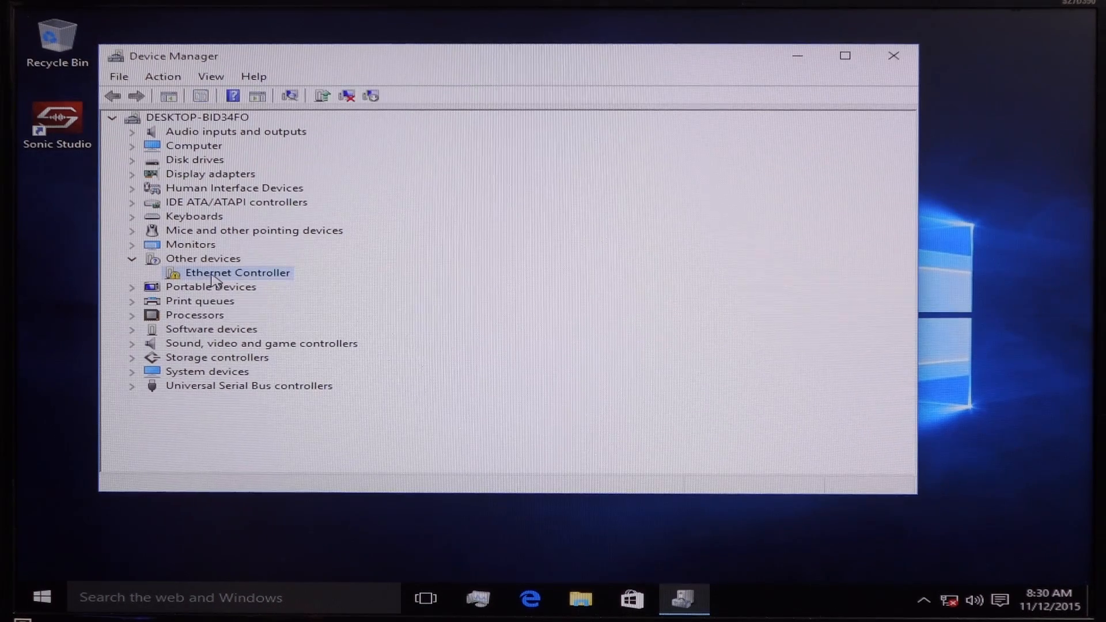
pyautogui.doubleClick(238, 274)
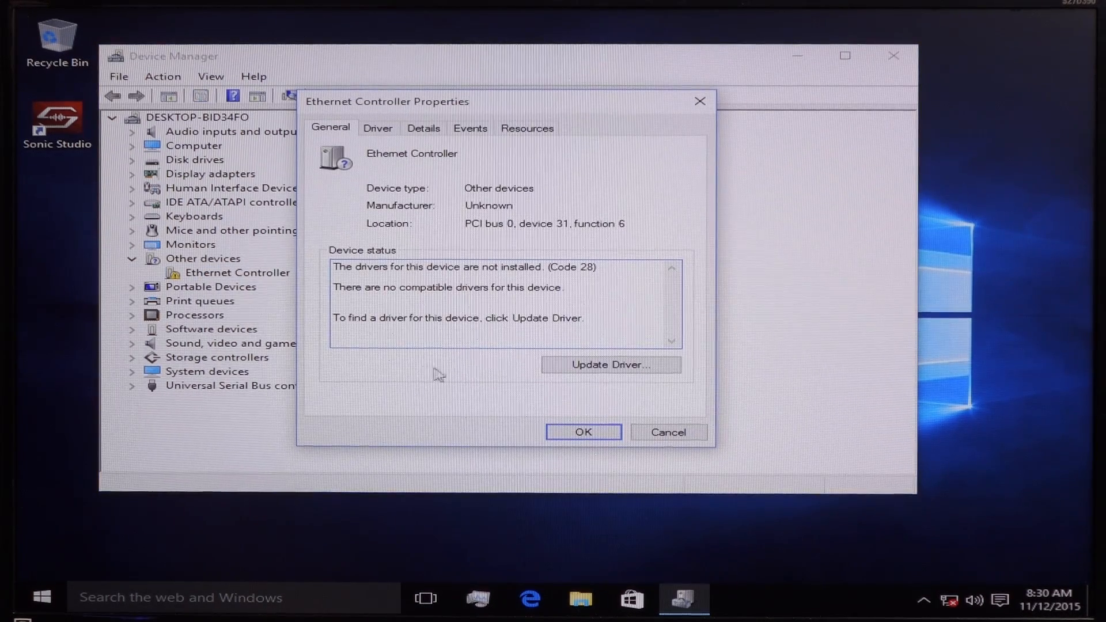
pyautogui.moveTo(568, 366)
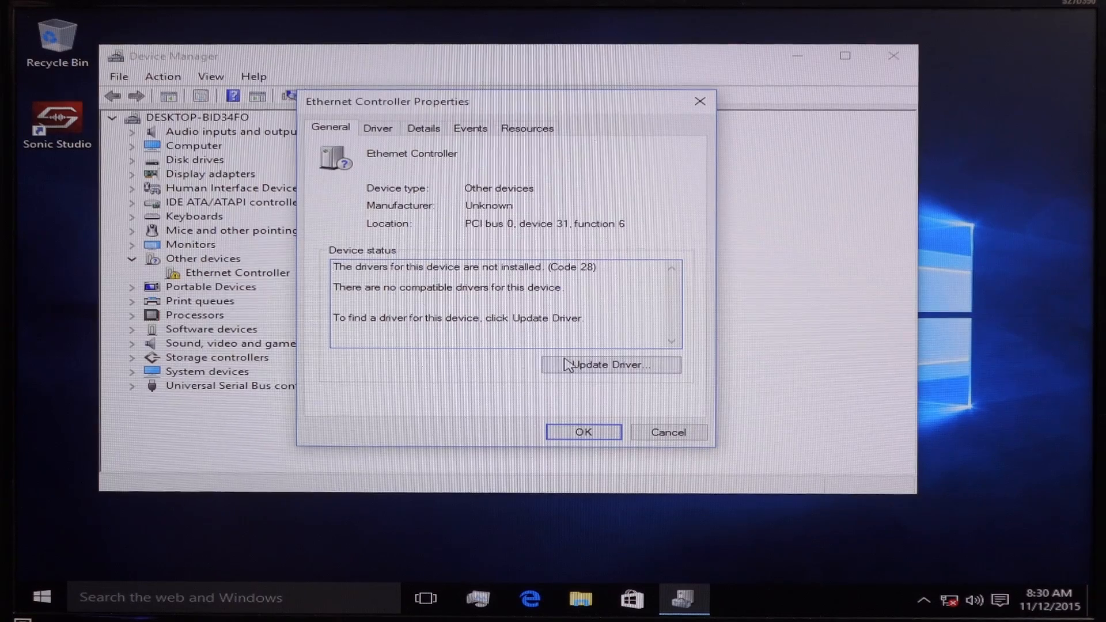
pyautogui.click(611, 366)
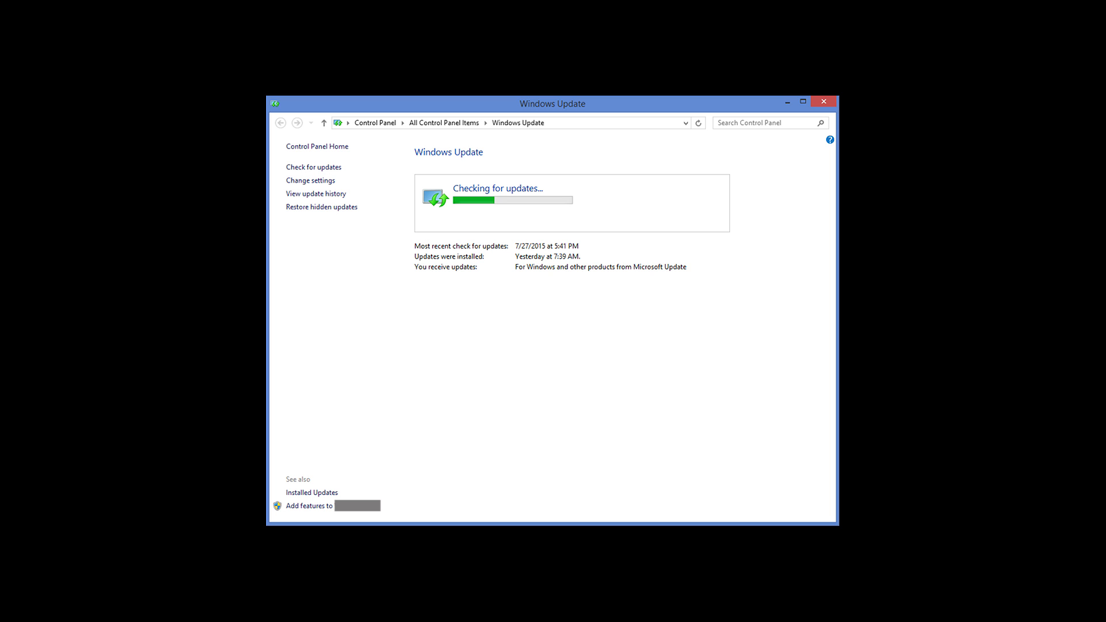